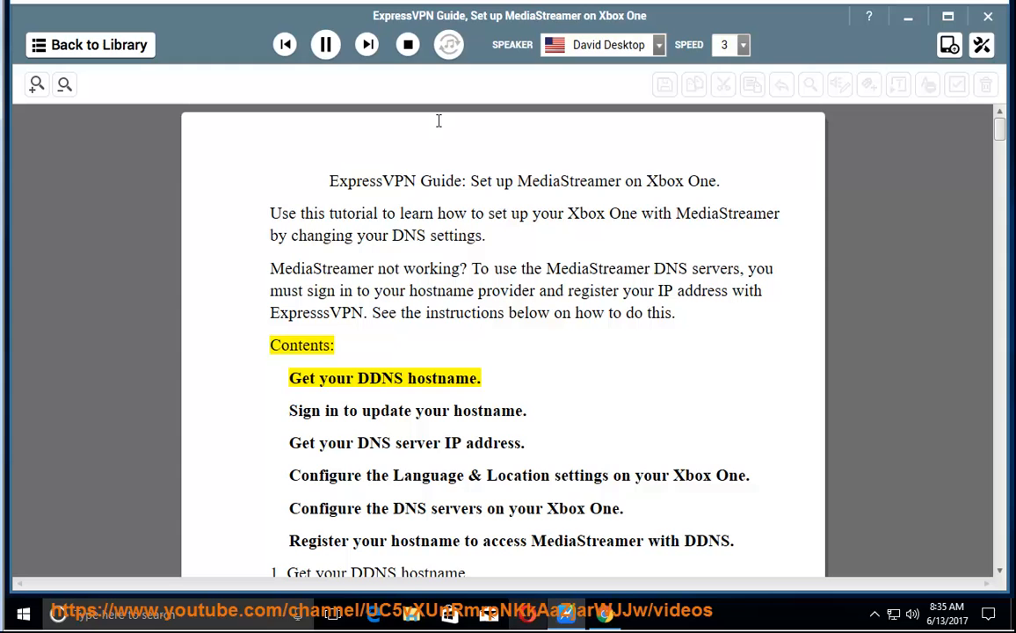
# - Resume reading from the contents list so narration reaches the 'Get your DDNS hostname' heading
pyautogui.doubleClick(441, 378)
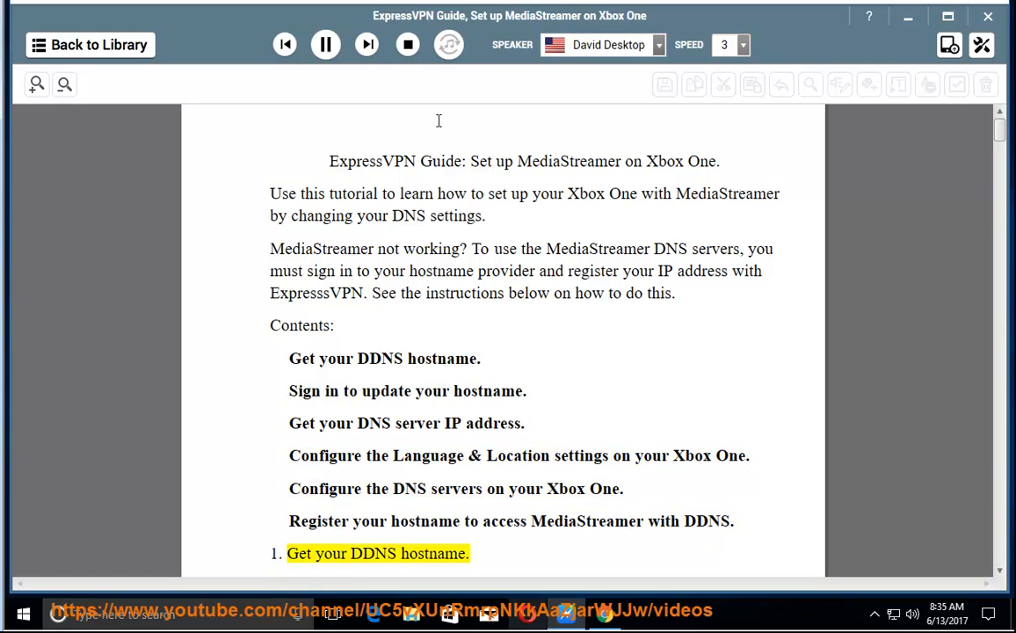
# - Scroll down through the Dynu note and account-creation screenshots to the add-a-DDNS-service step
pyautogui.scroll(-3)
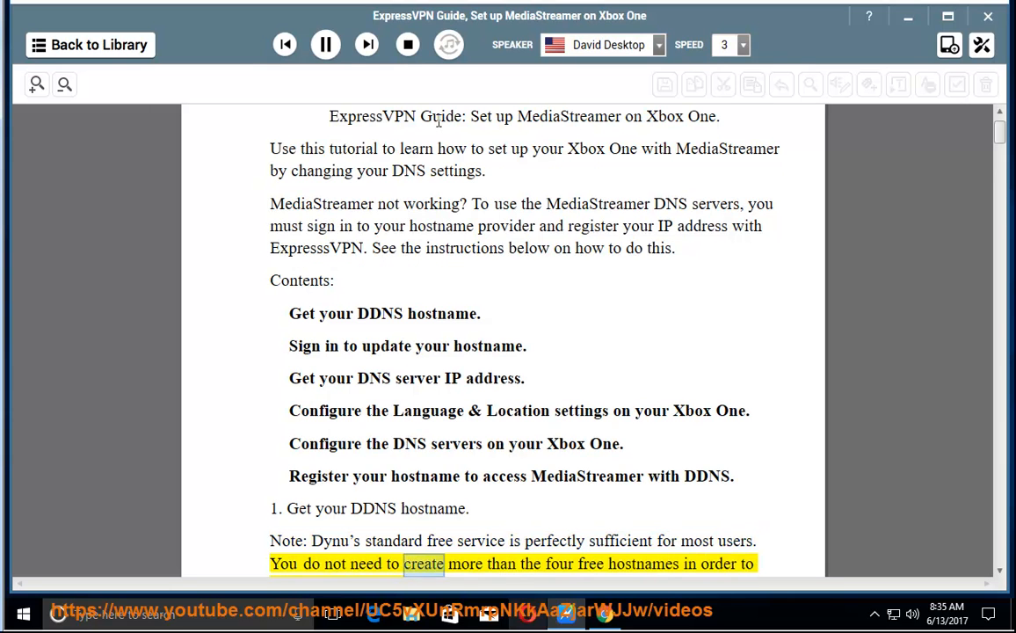
pyautogui.scroll(-3)
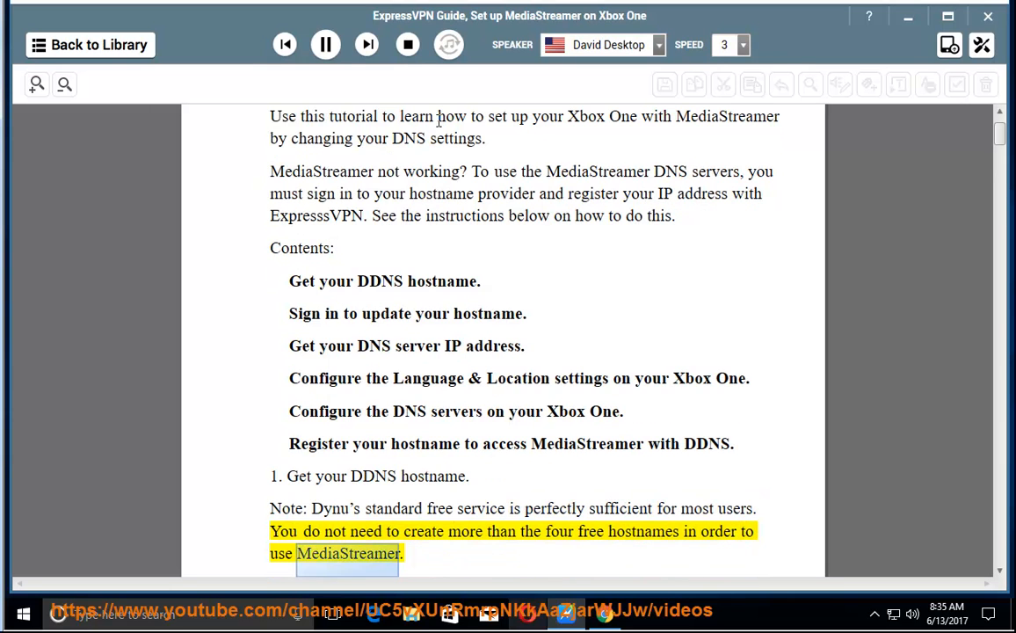
pyautogui.scroll(-3)
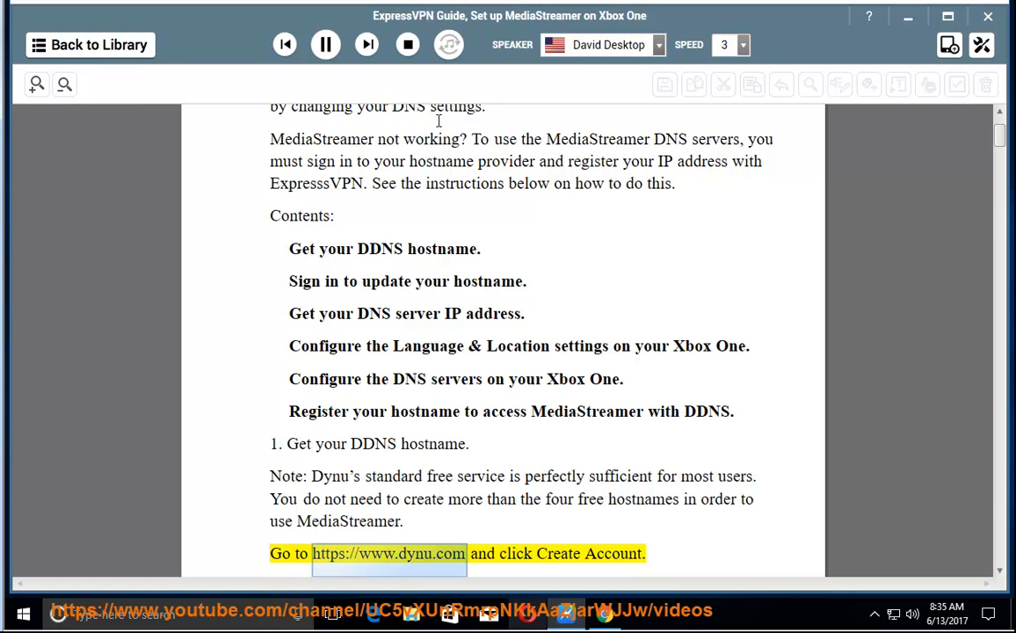
pyautogui.scroll(-3)
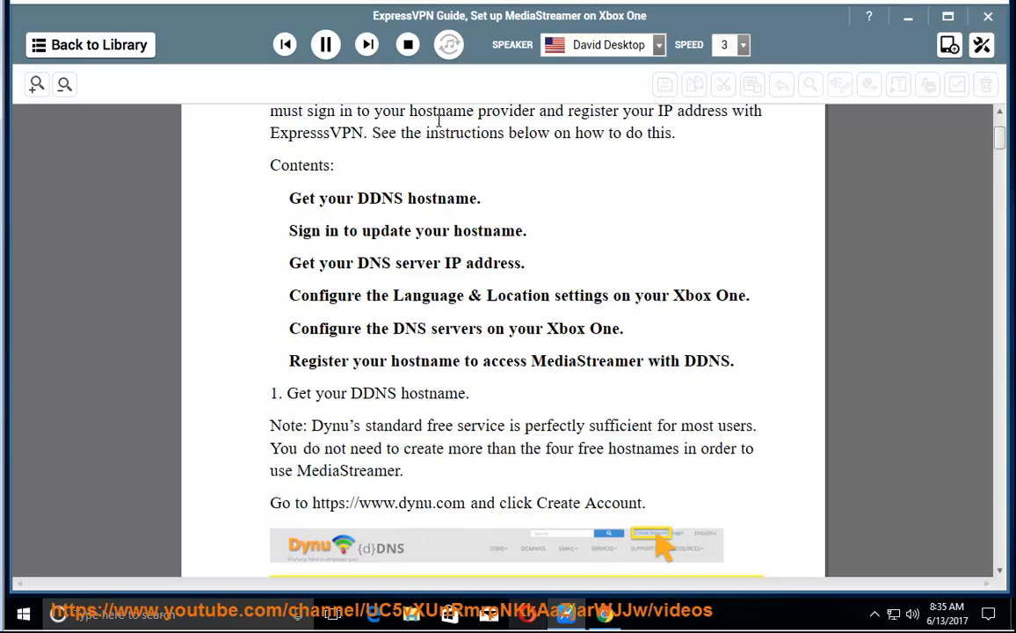
pyautogui.scroll(-3)
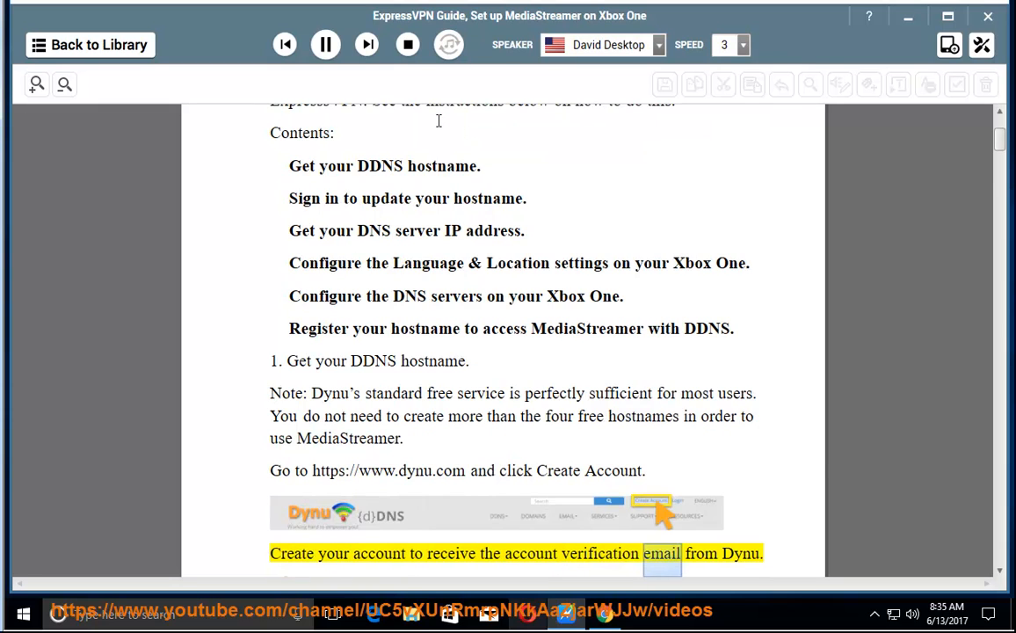
pyautogui.scroll(-3)
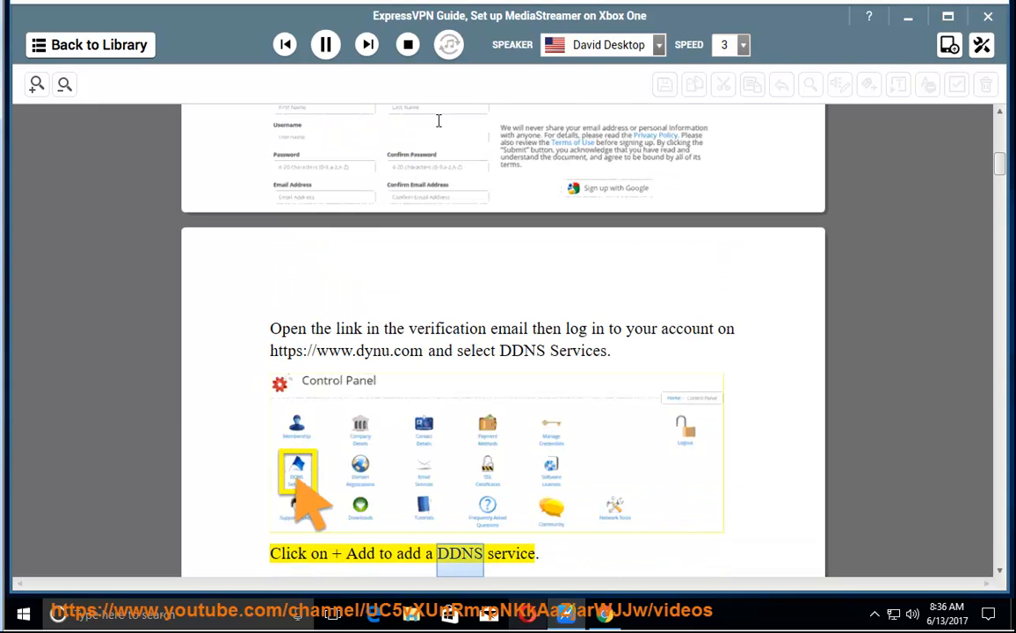
# - Scroll past the Option 1/Option 2 screenshot and save settings to the 'And that's it!' line
pyautogui.scroll(-3)
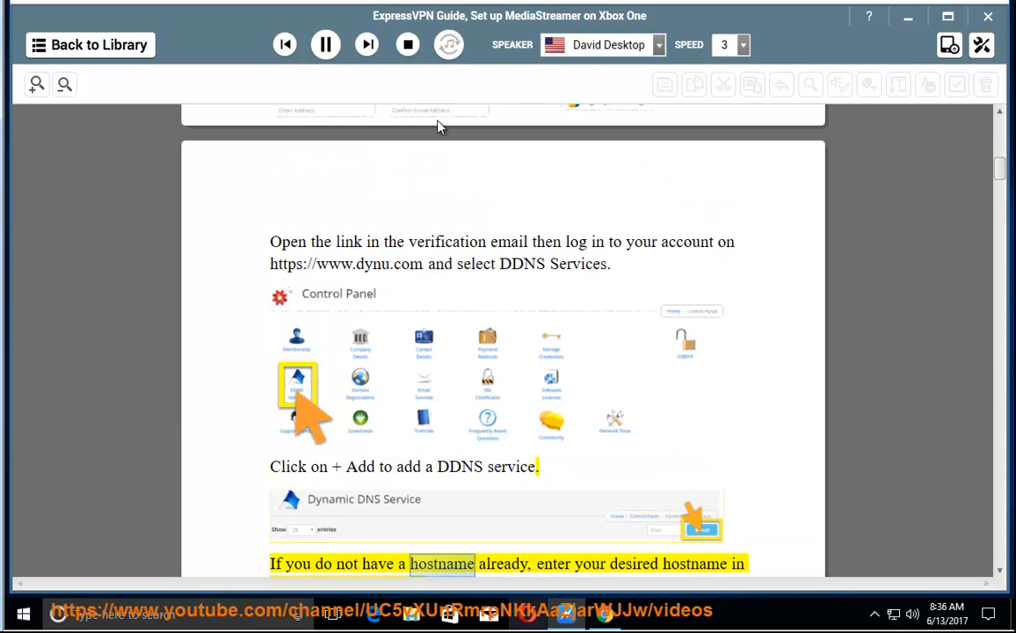
pyautogui.scroll(-3)
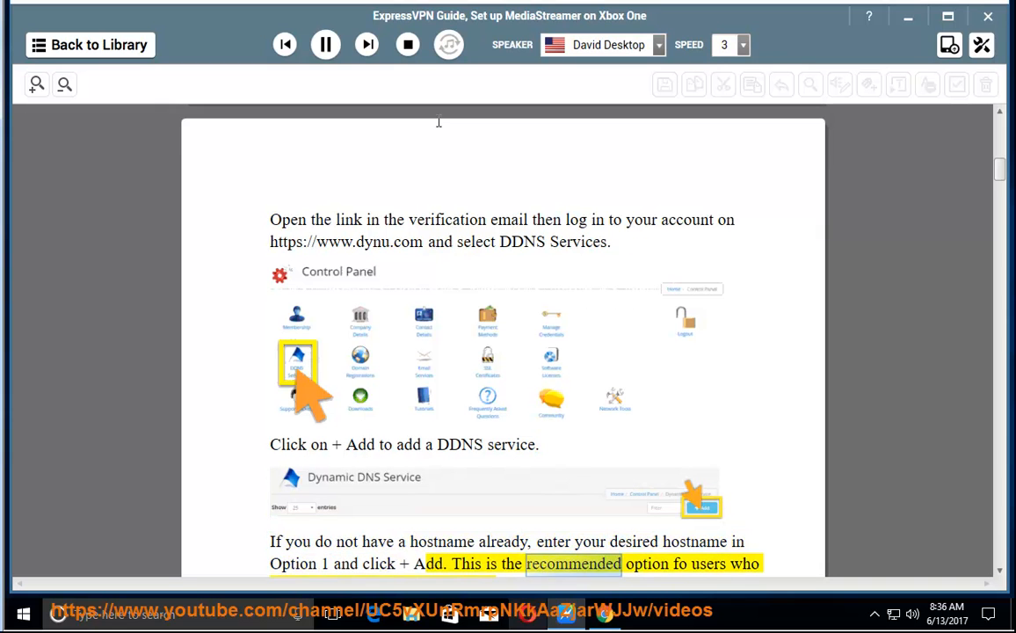
pyautogui.scroll(-3)
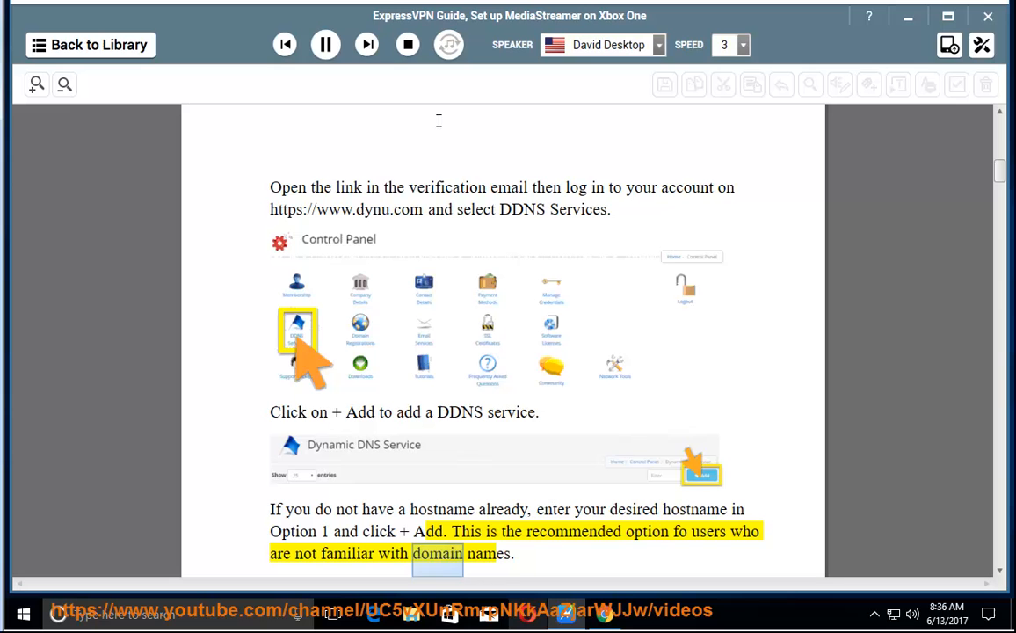
pyautogui.scroll(-3)
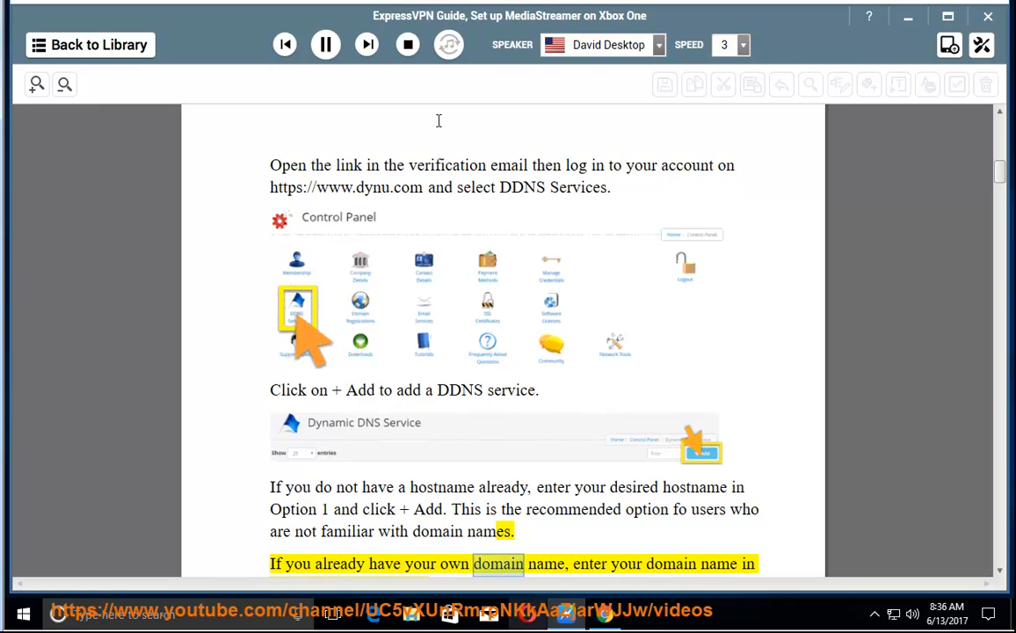
pyautogui.scroll(-3)
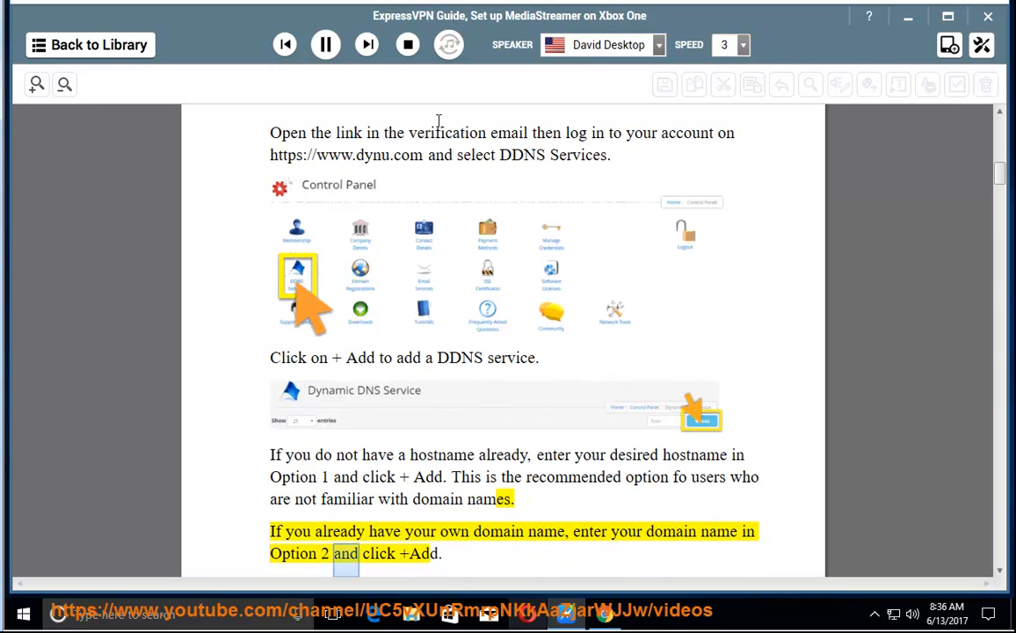
pyautogui.scroll(-3)
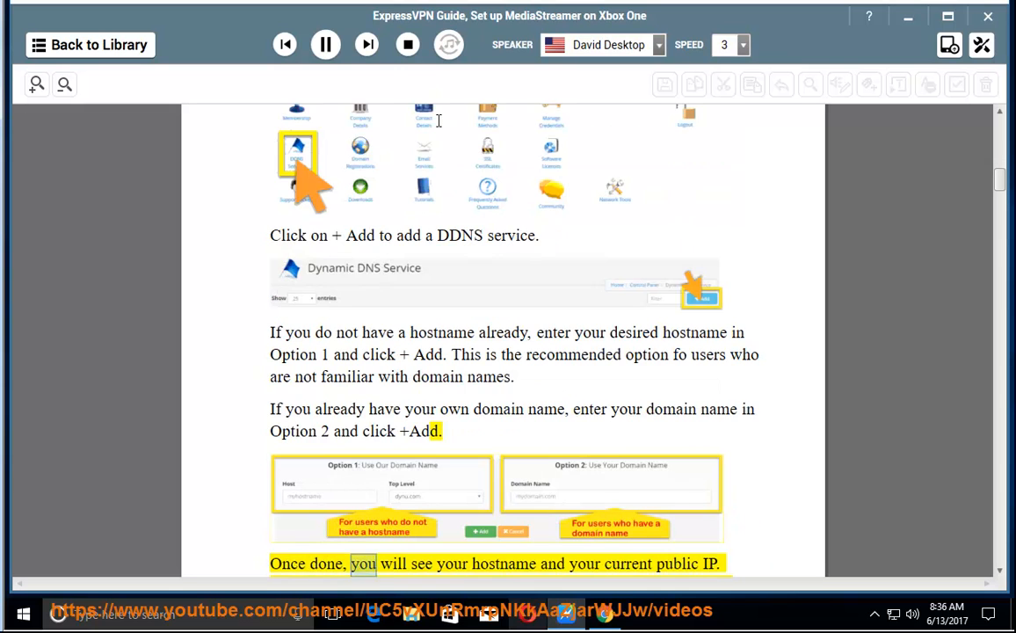
pyautogui.scroll(-3)
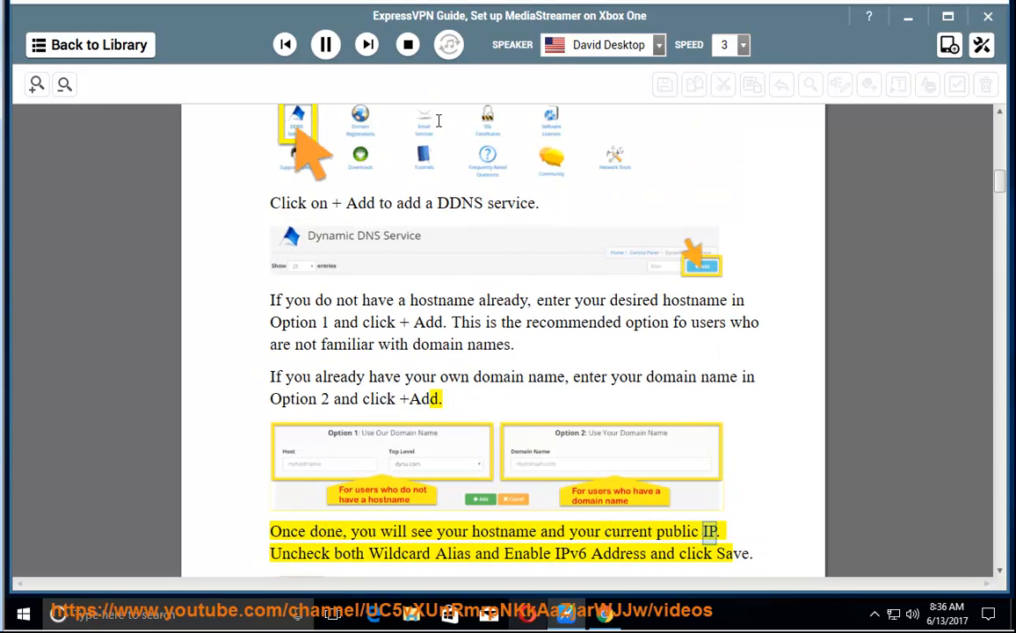
pyautogui.doubleClick(566, 553)
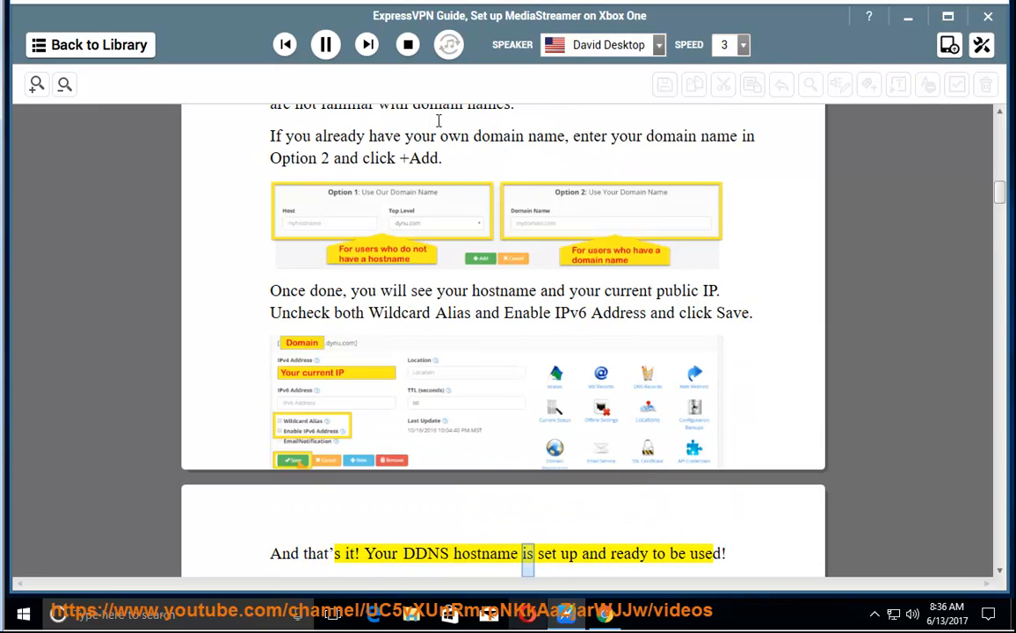
# - Scroll through the ExpressVPN sign-in and Active Subscriptions steps as they are narrated
pyautogui.scroll(-3)
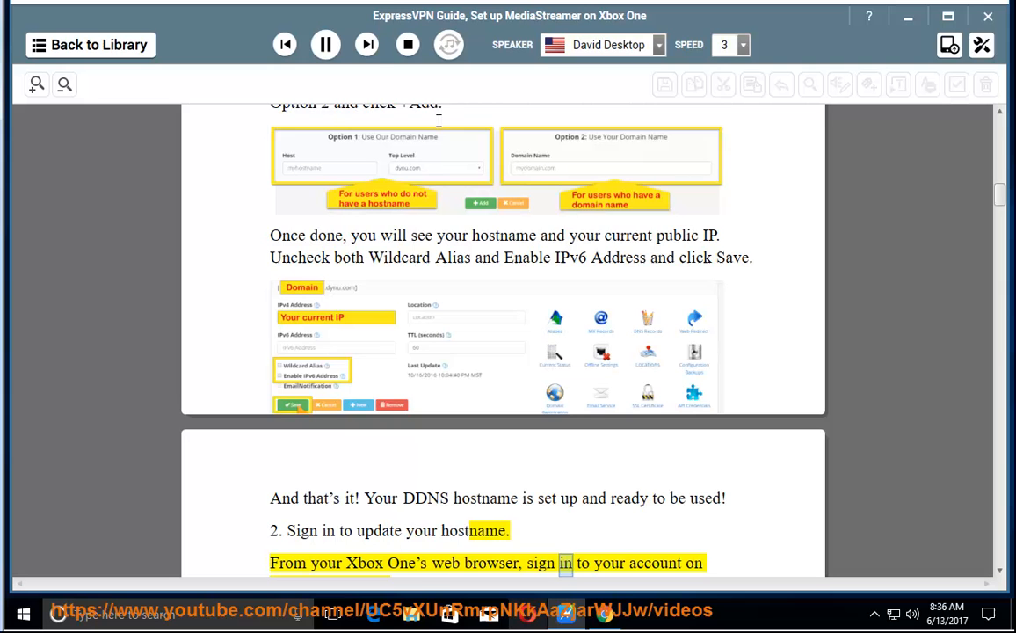
pyautogui.scroll(-3)
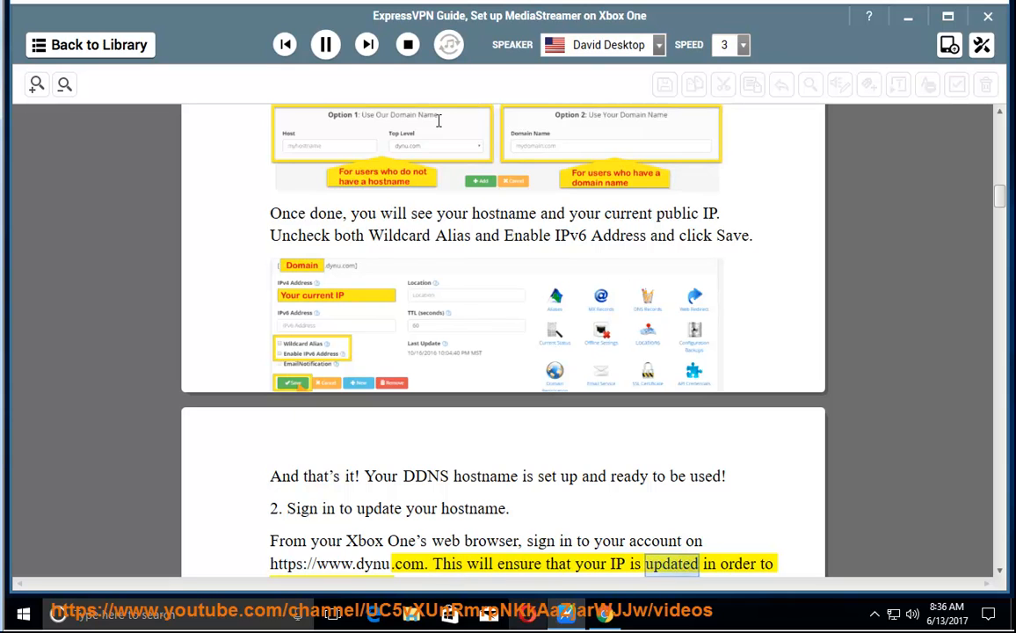
pyautogui.scroll(-3)
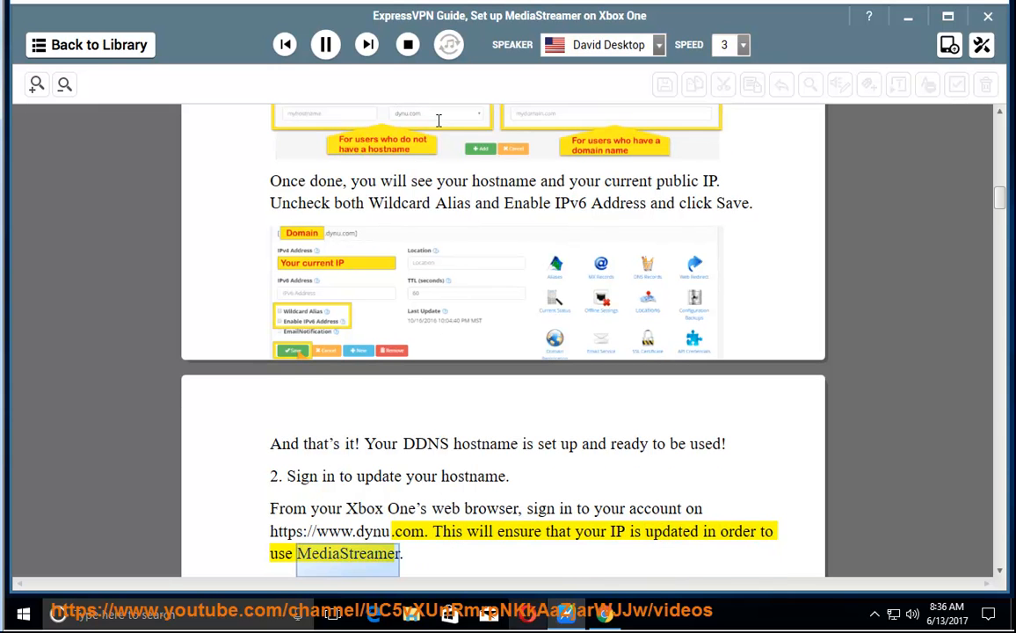
pyautogui.scroll(-3)
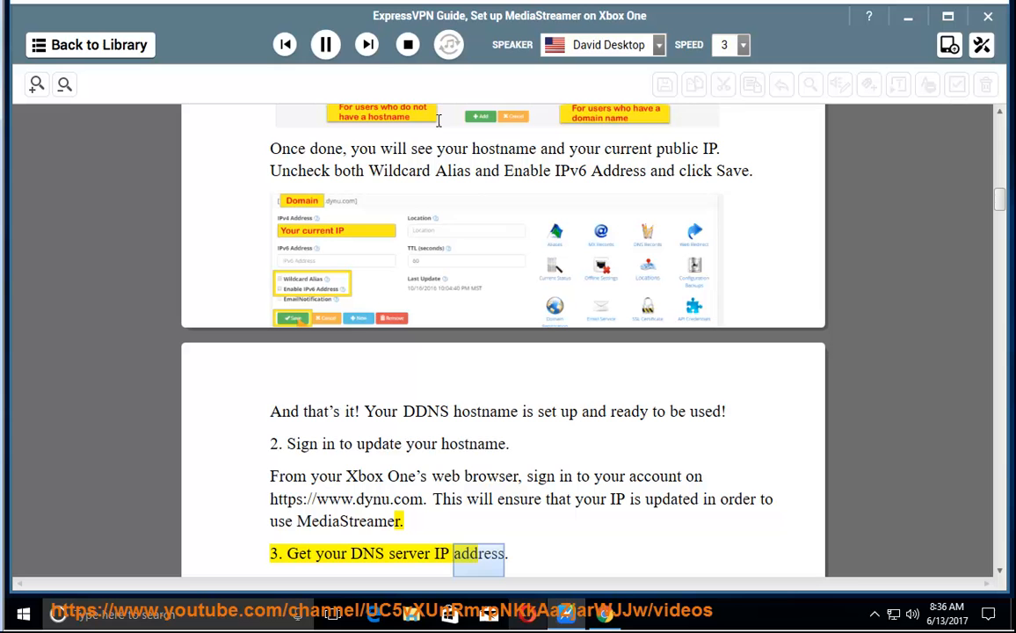
pyautogui.scroll(-3)
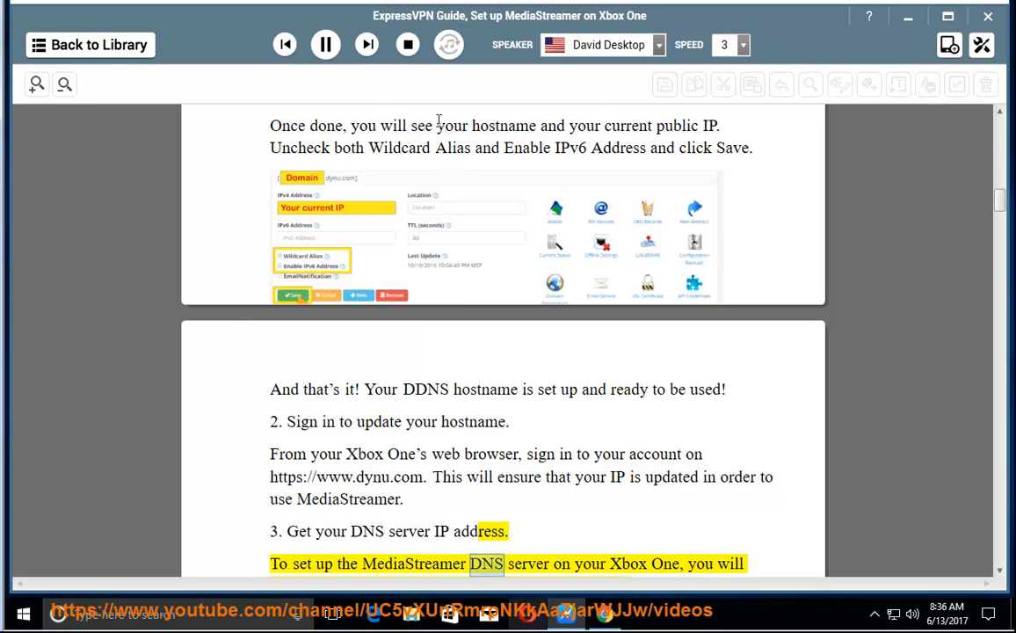
pyautogui.scroll(-3)
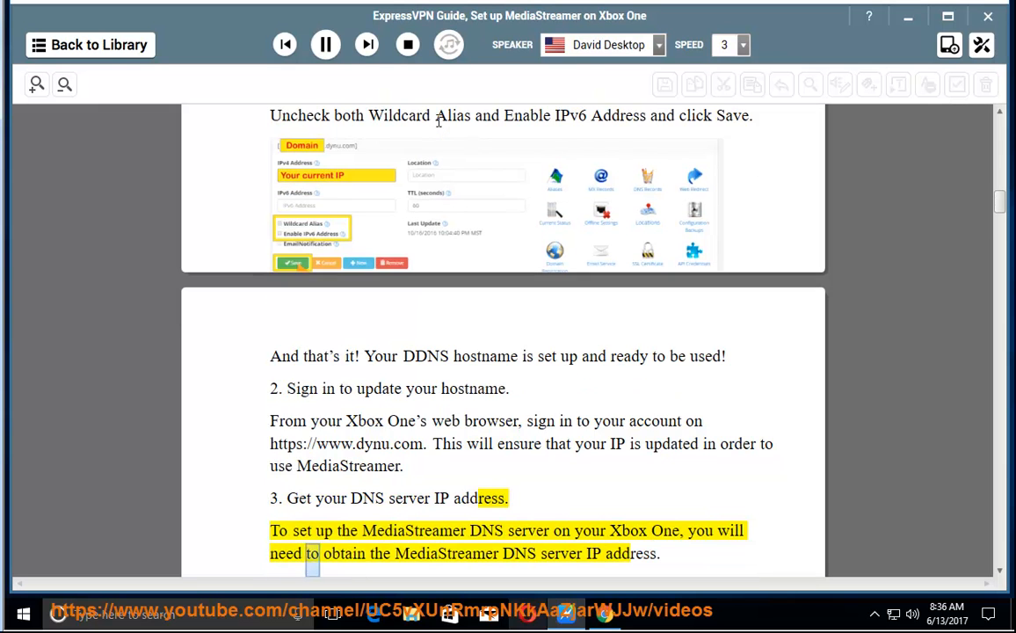
pyautogui.doubleClick(636, 554)
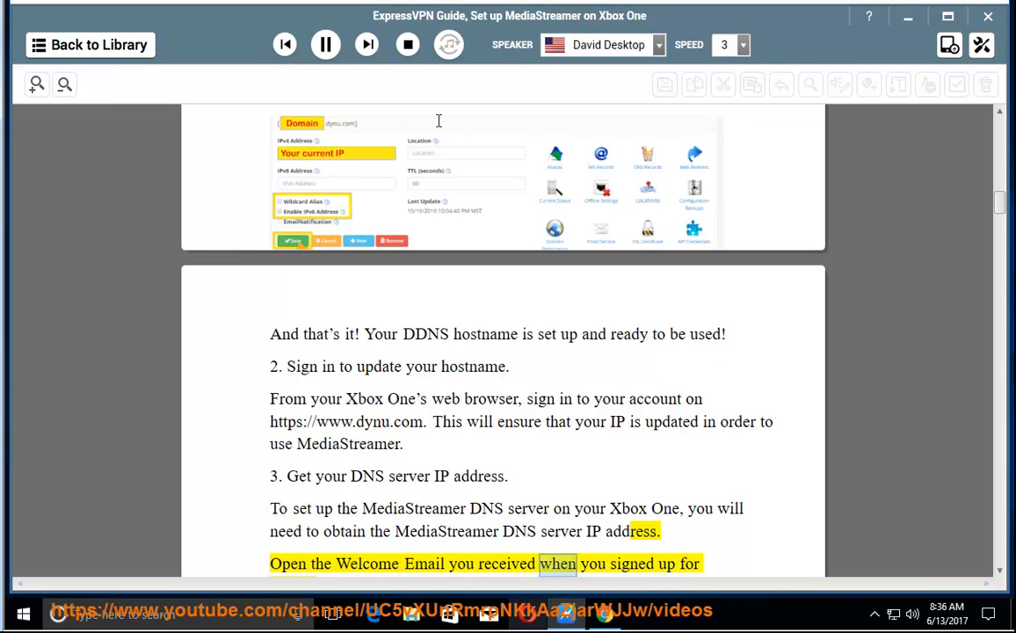
# - Scroll through Set Up ExpressVPN and the IP address note down to step 4's Xbox Settings instruction
pyautogui.scroll(-3)
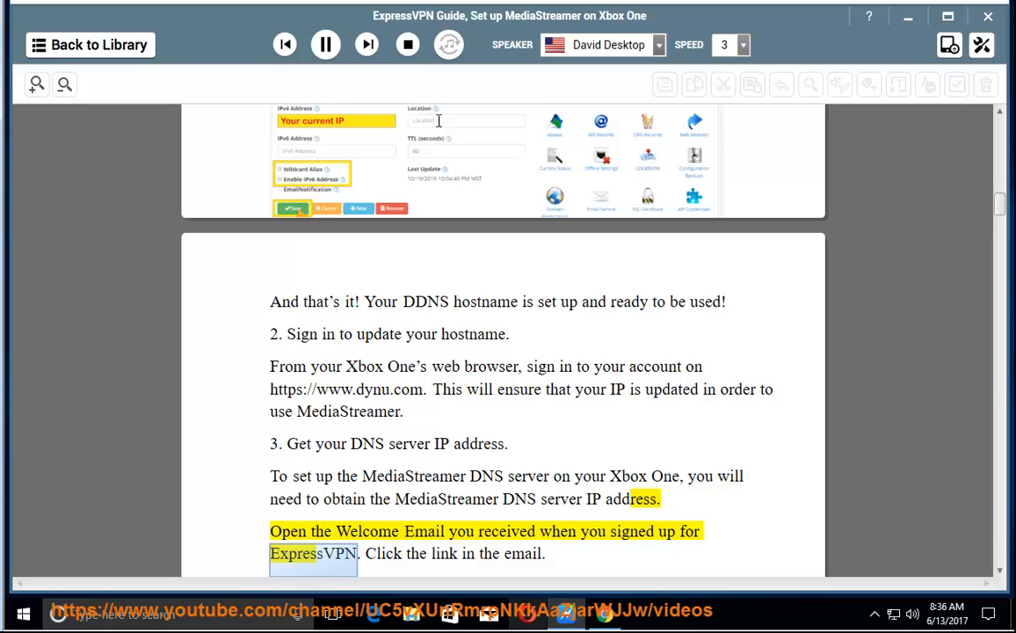
pyautogui.scroll(-3)
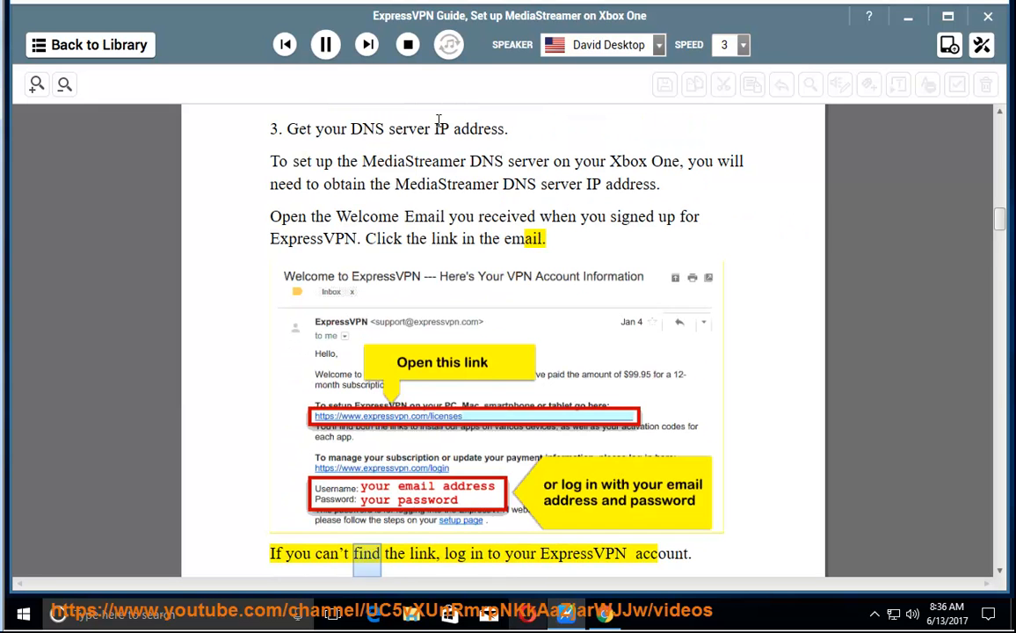
pyautogui.scroll(-3)
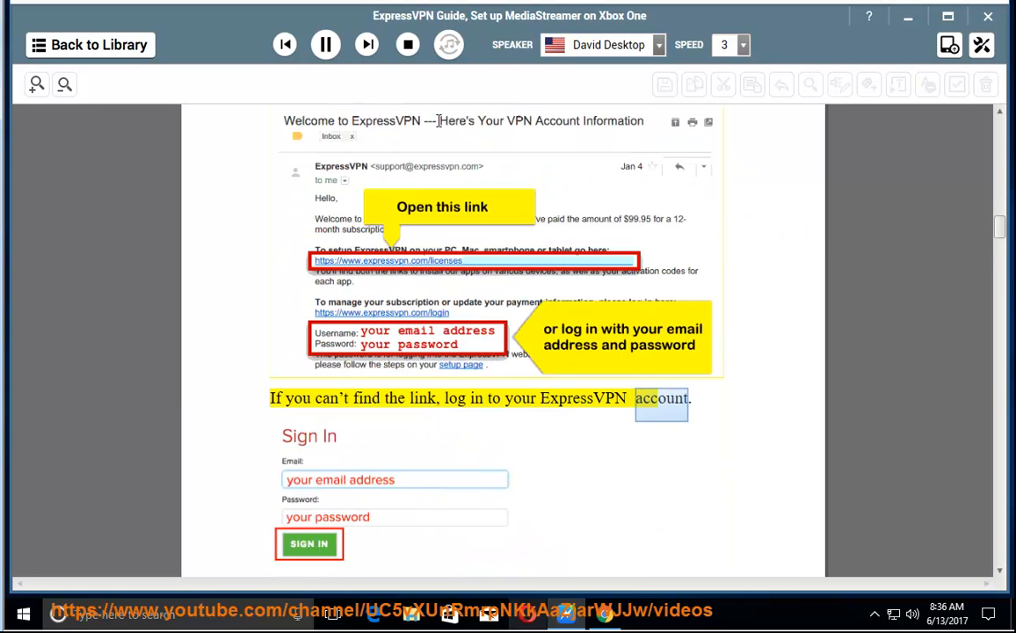
pyautogui.scroll(-3)
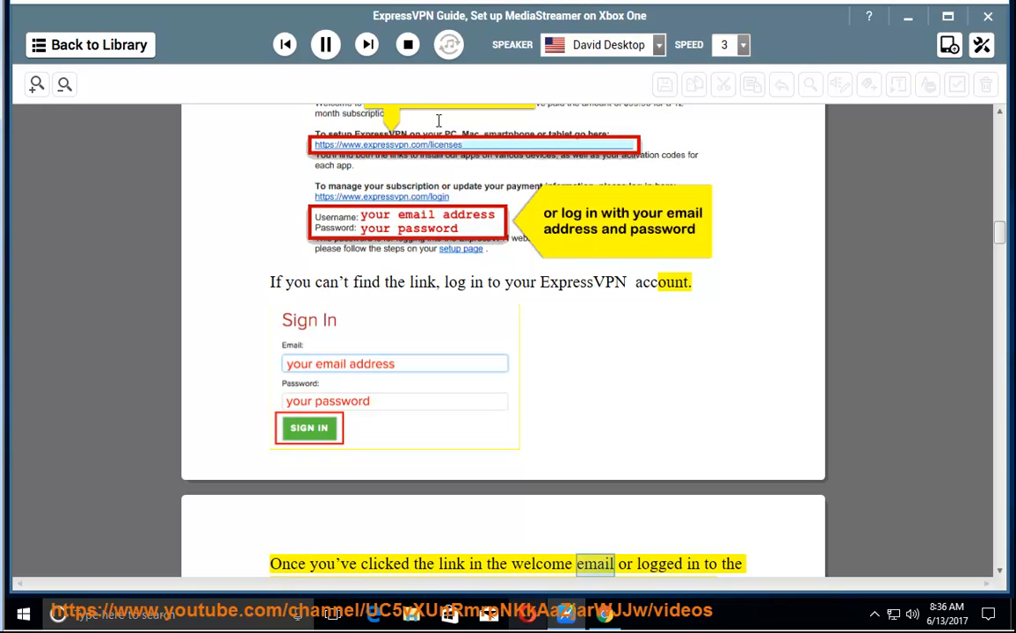
pyautogui.scroll(-3)
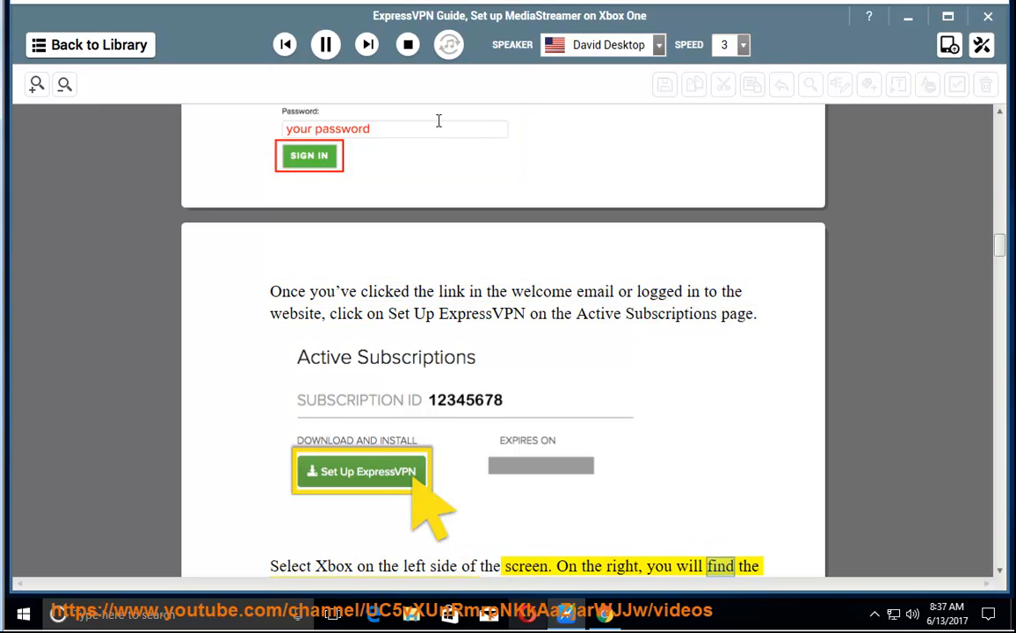
pyautogui.scroll(-3)
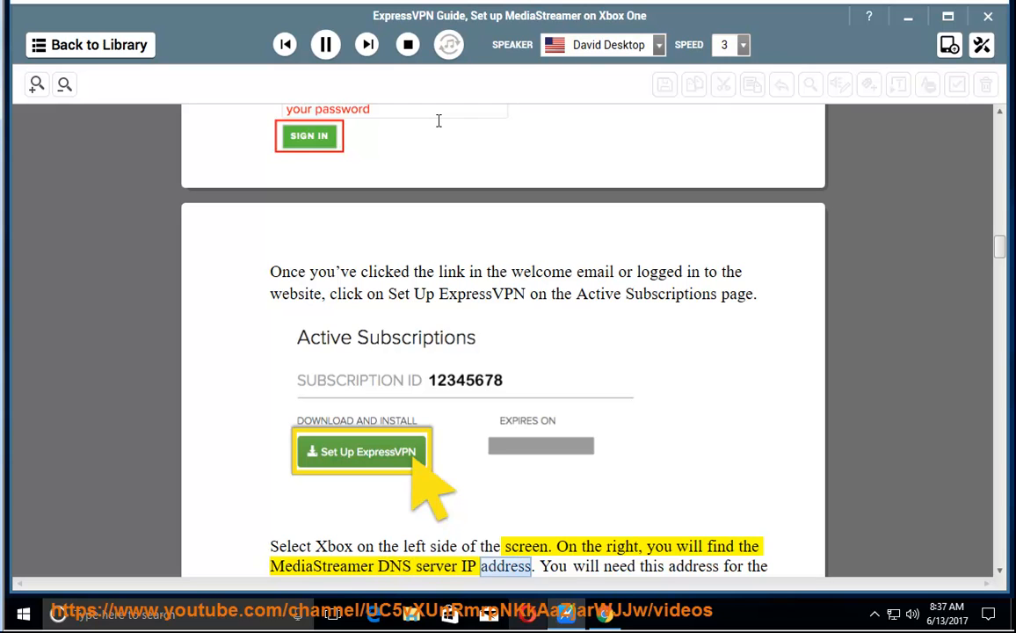
pyautogui.scroll(-3)
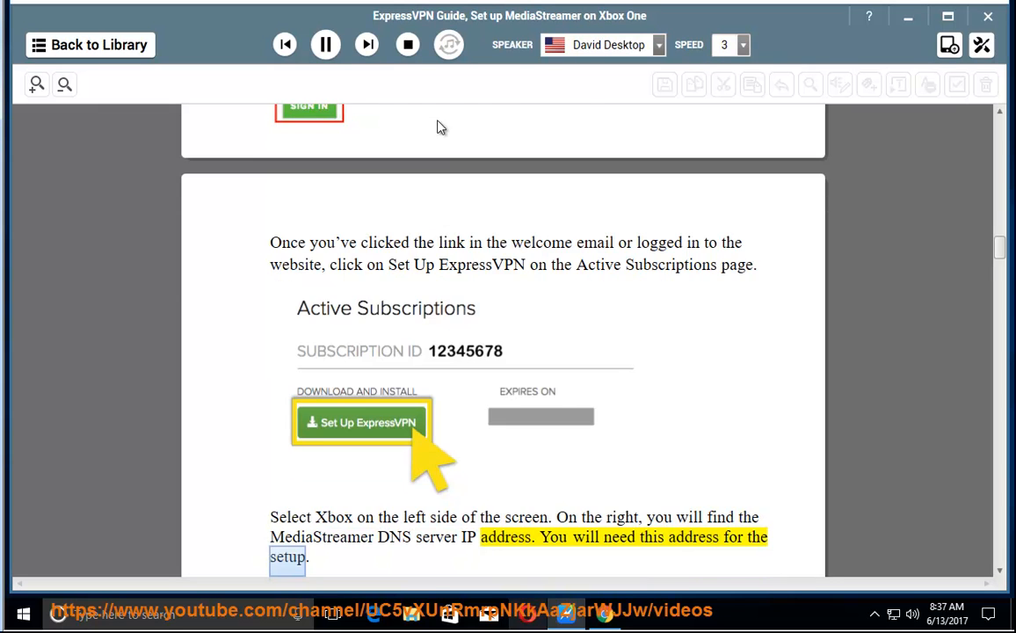
pyautogui.scroll(-3)
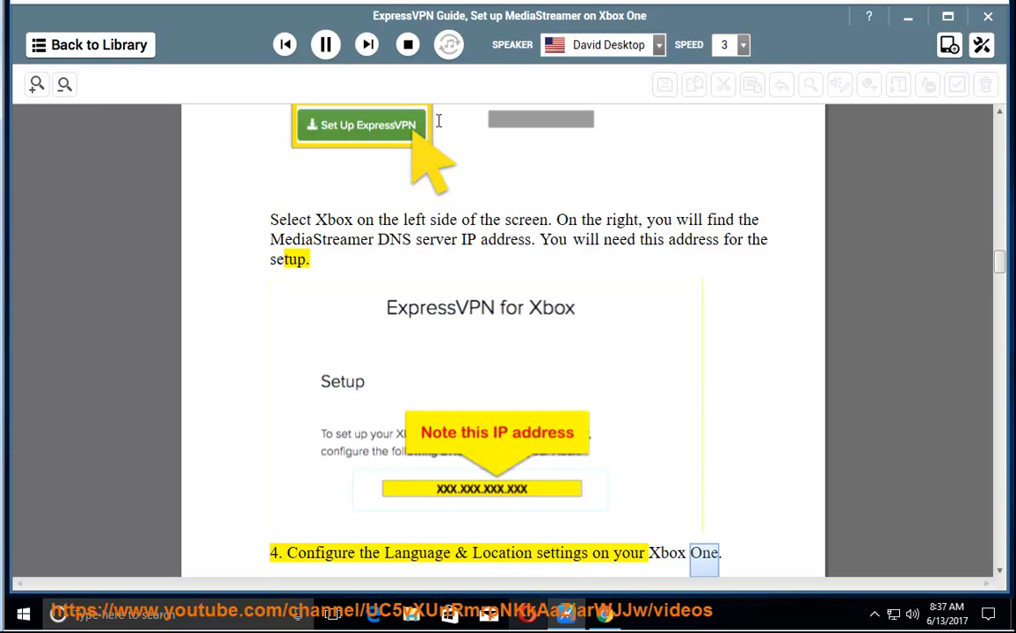
pyautogui.scroll(-3)
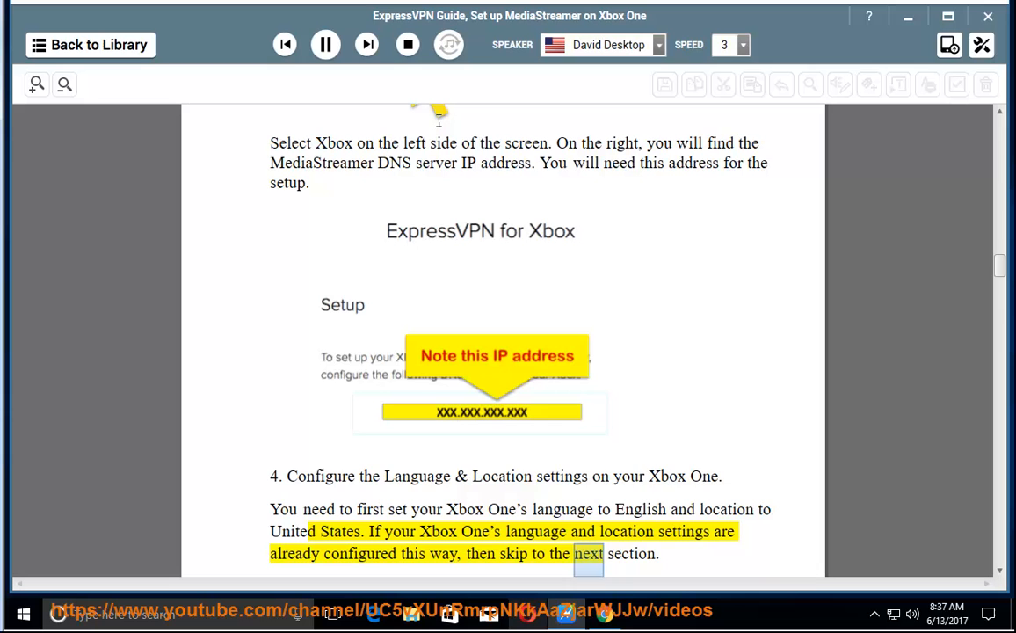
pyautogui.scroll(-3)
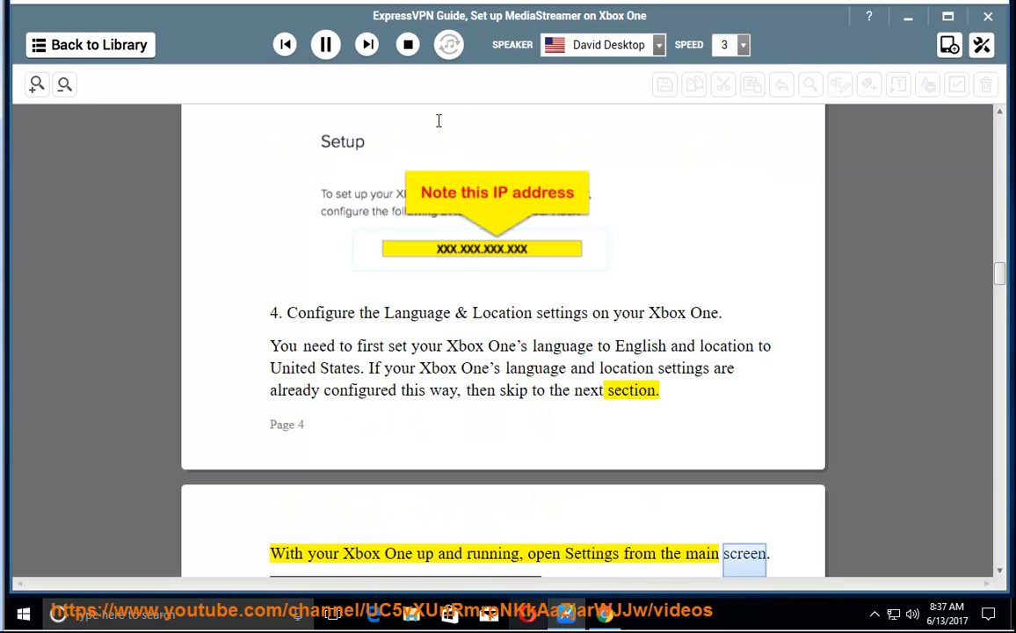
# - Scroll through the English/United States language and location pages to step 5's DNS Advanced settings
pyautogui.scroll(-3)
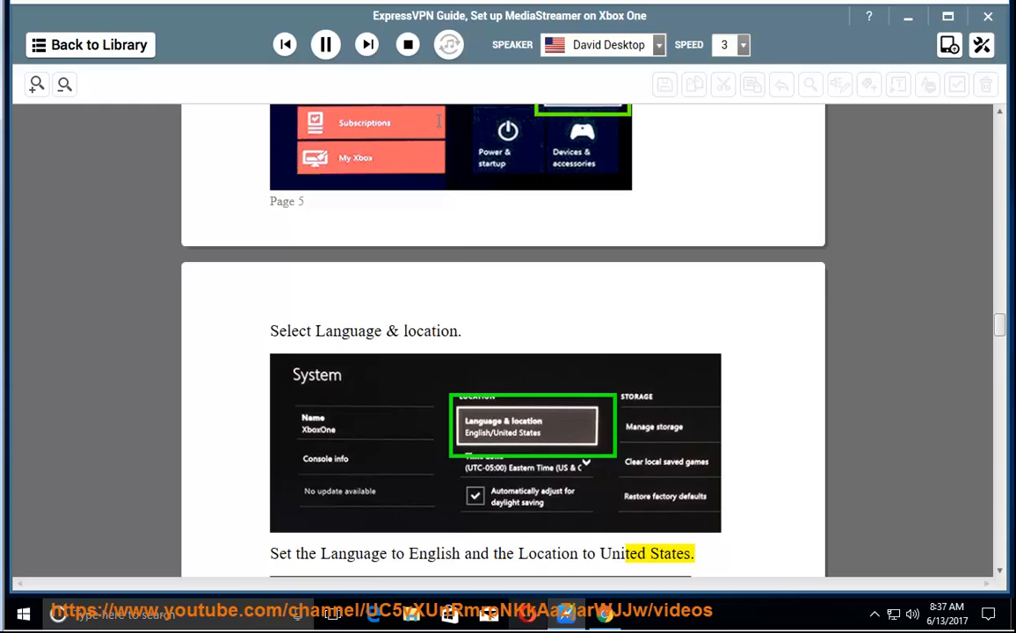
pyautogui.scroll(-3)
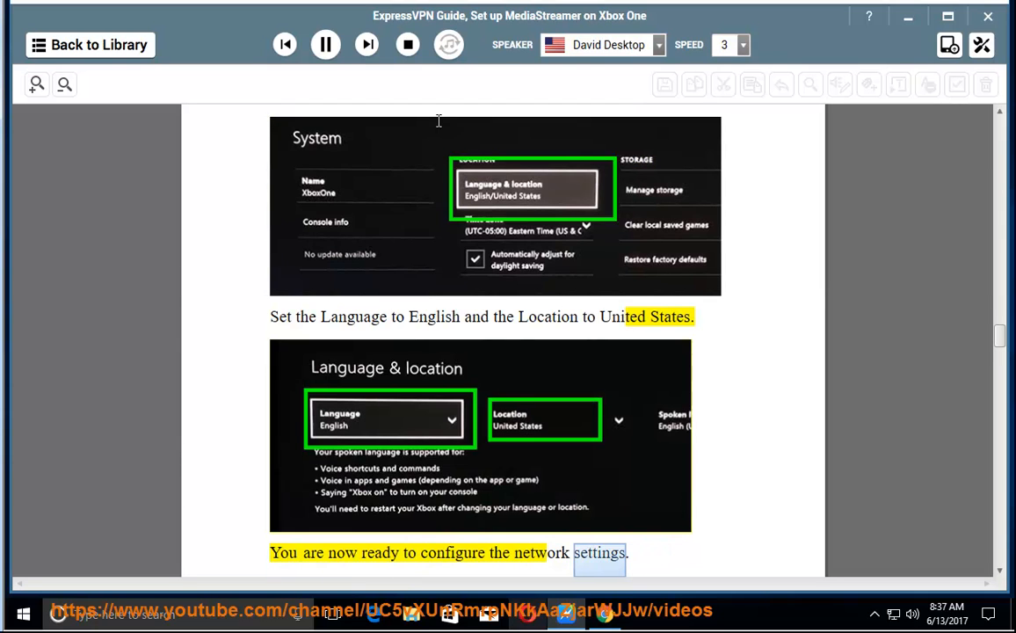
pyautogui.scroll(-3)
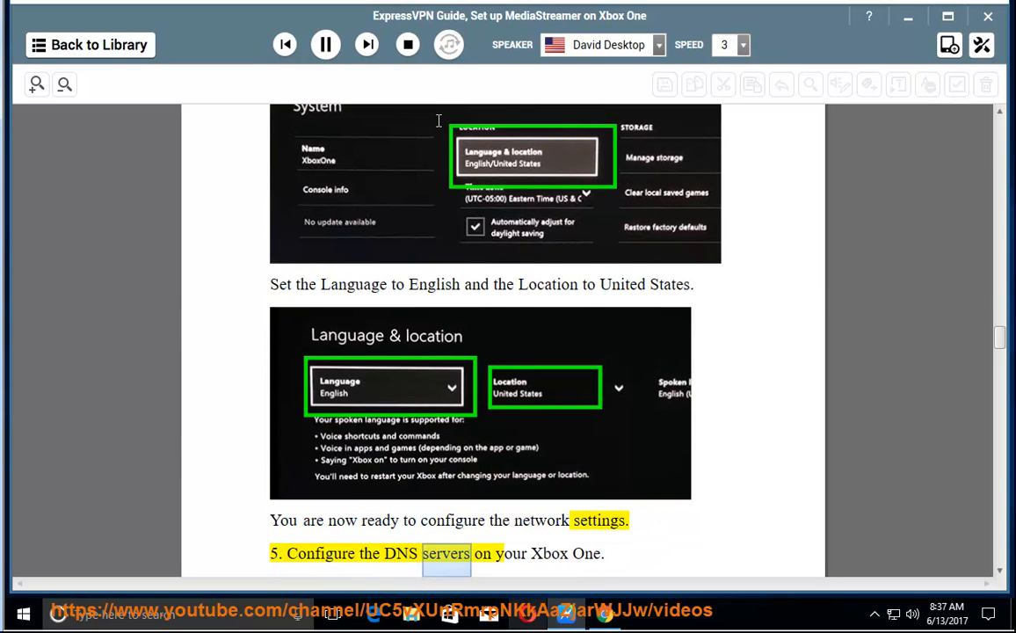
pyautogui.scroll(-3)
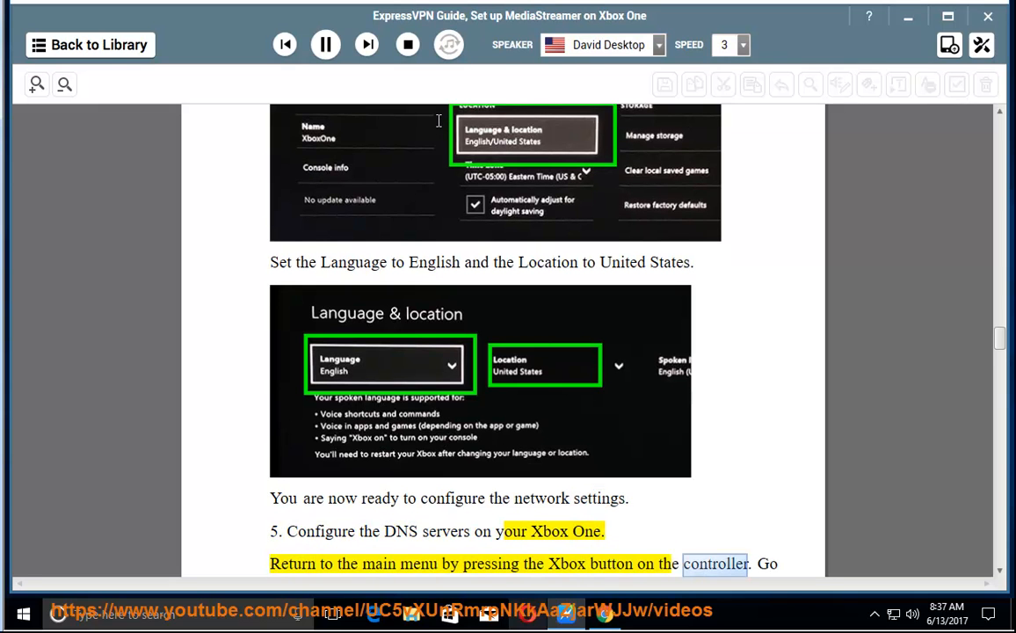
pyautogui.scroll(-3)
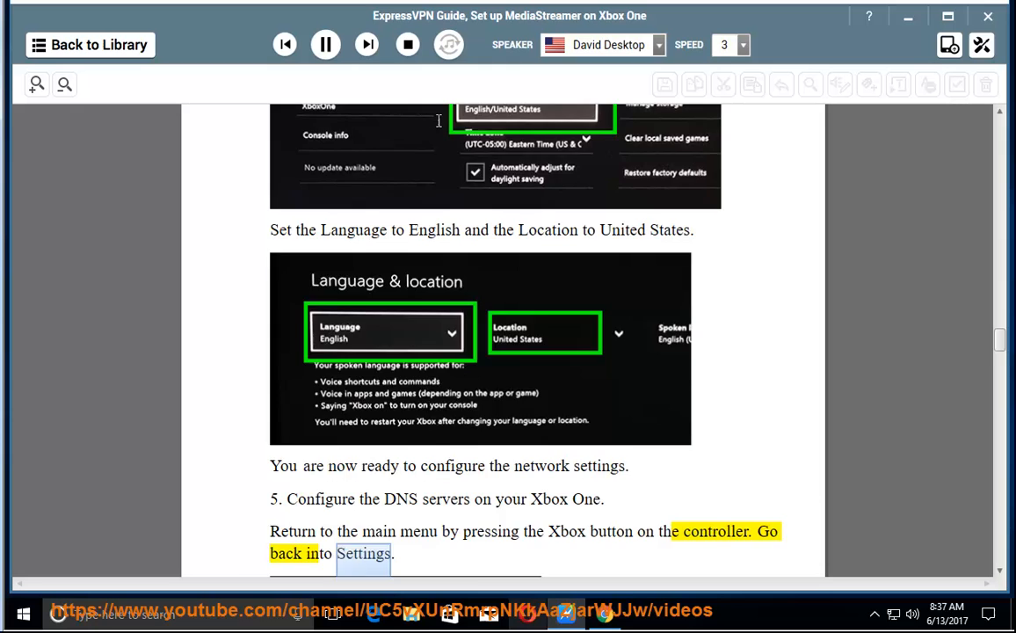
pyautogui.scroll(-3)
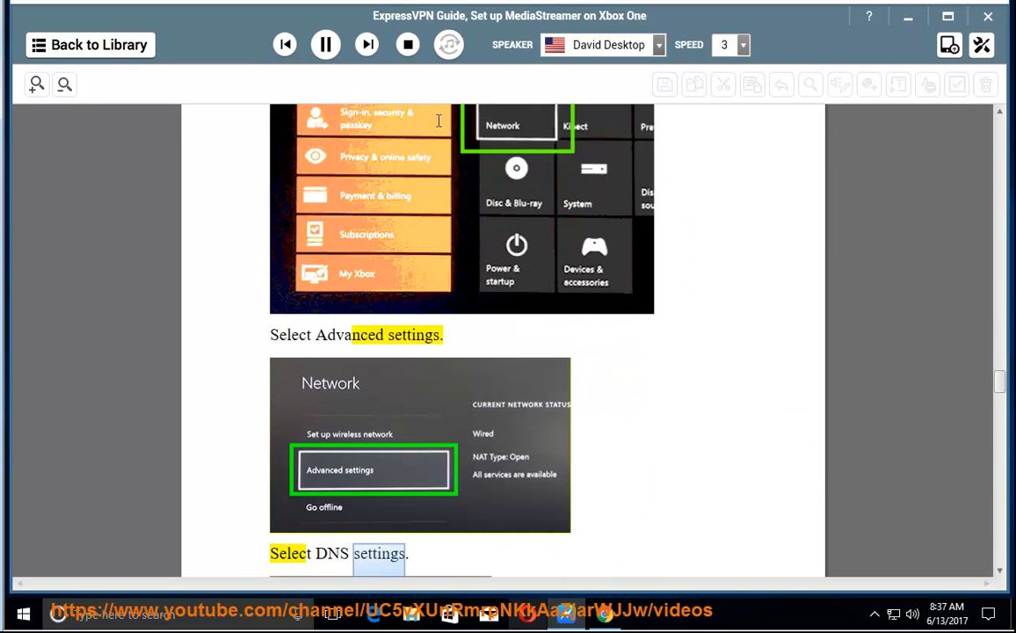
pyautogui.scroll(-3)
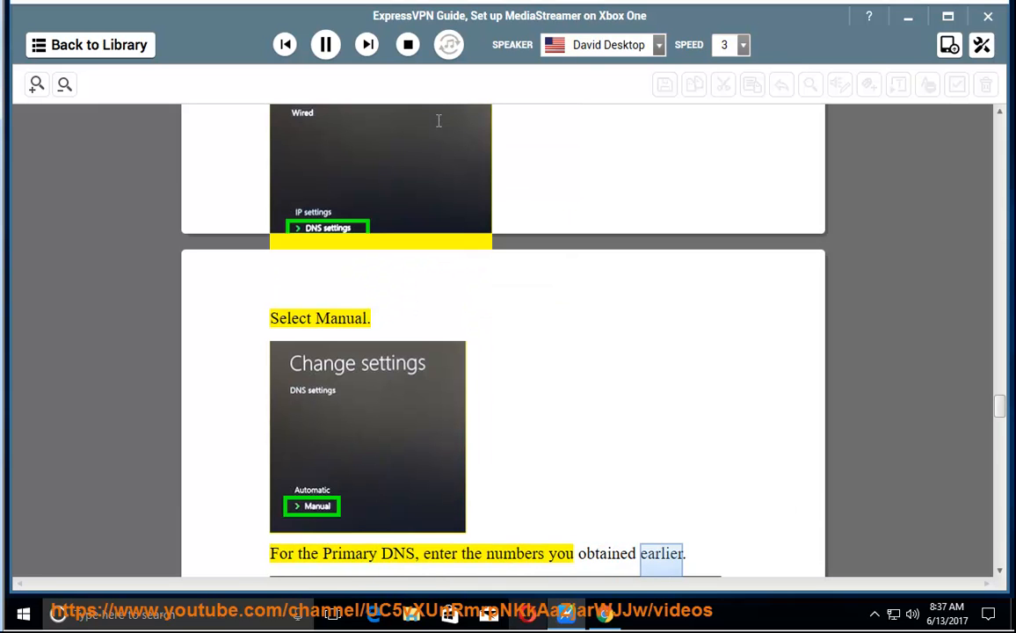
# - Scroll through the Primary/Secondary DNS screens, the It's all good confirmation and the not-a-VPN note
pyautogui.scroll(-3)
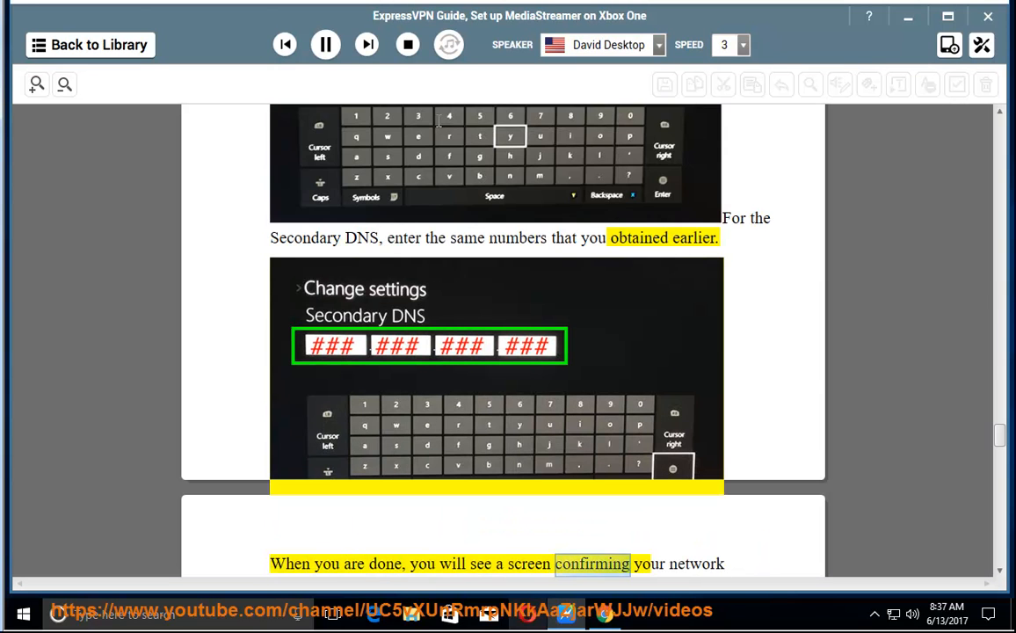
pyautogui.scroll(-3)
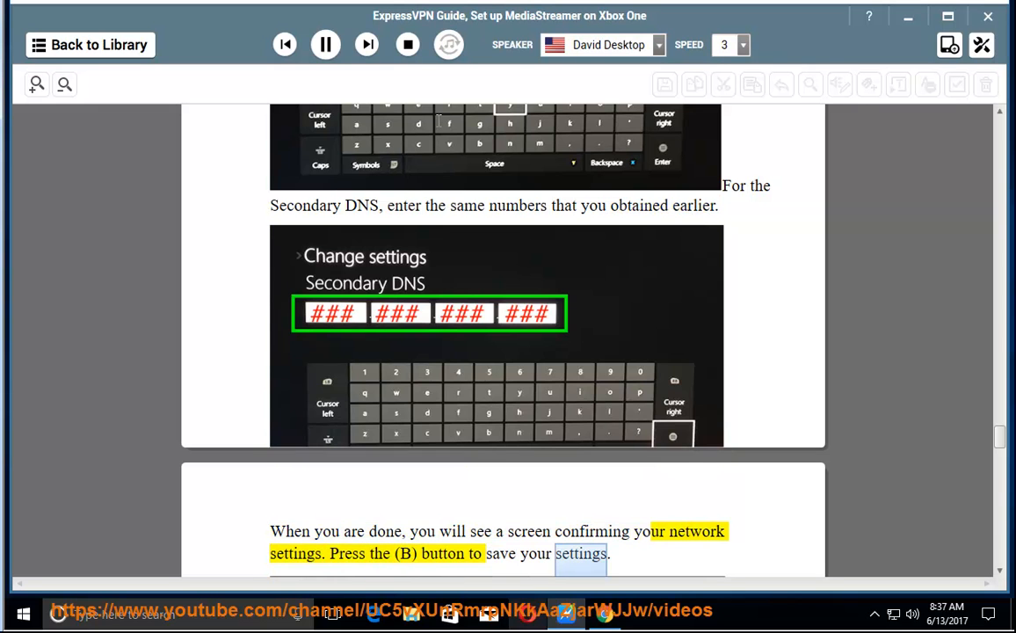
pyautogui.scroll(-3)
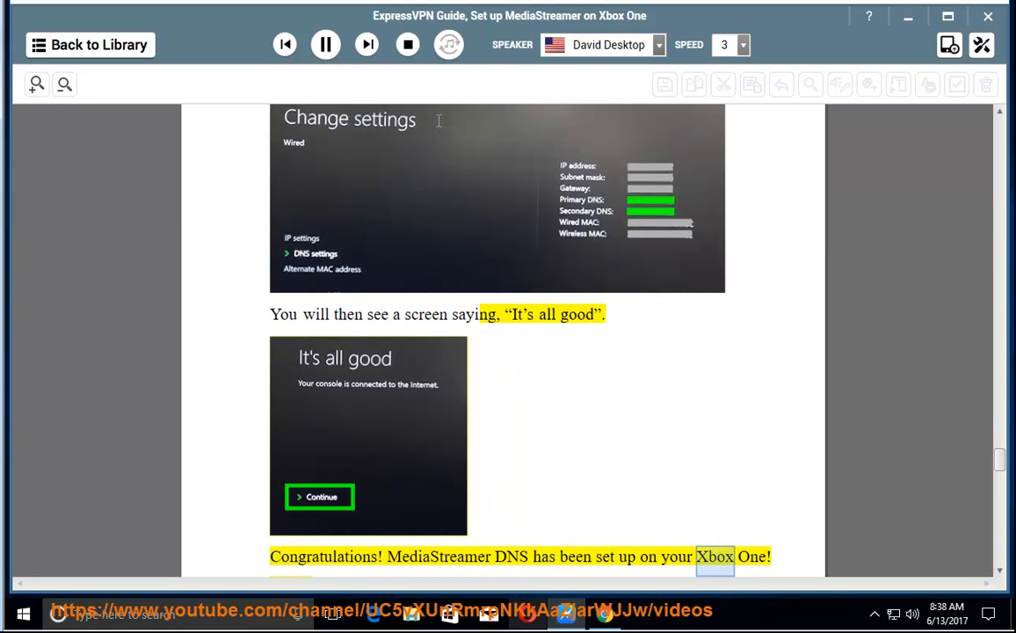
pyautogui.scroll(-3)
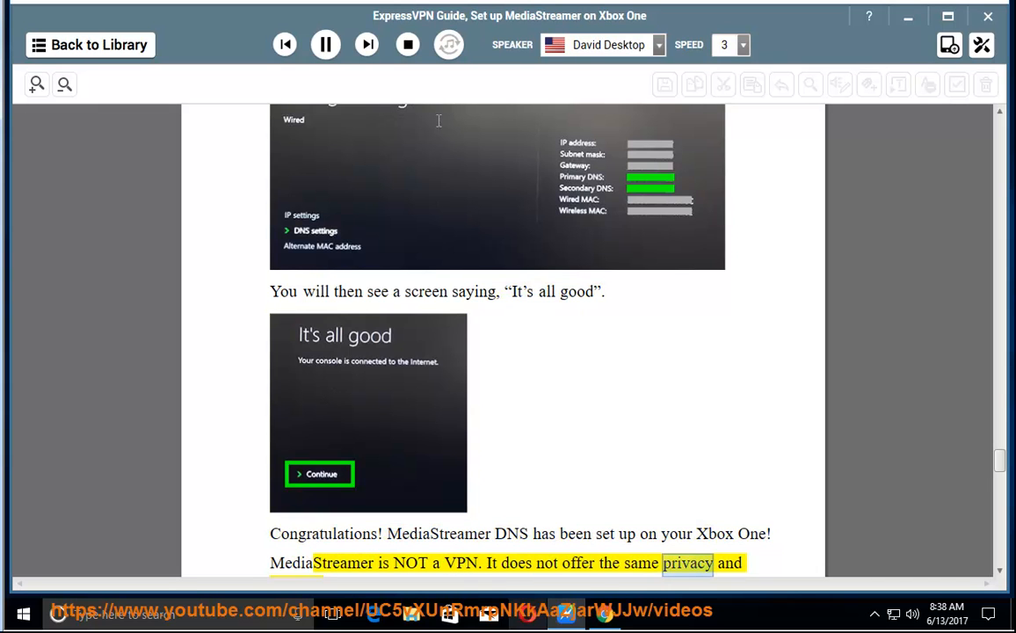
pyautogui.scroll(-3)
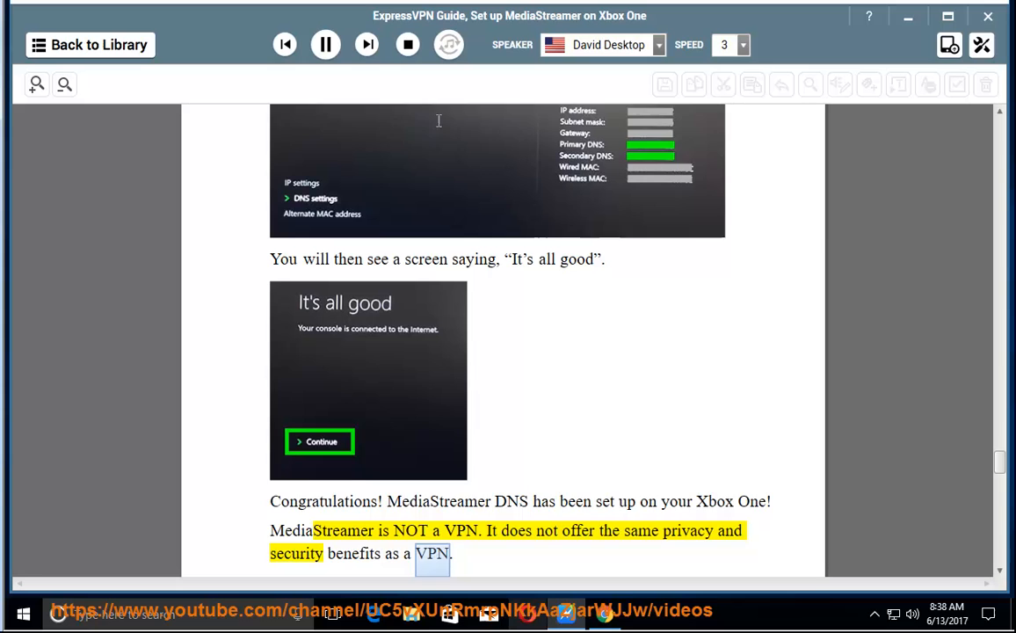
pyautogui.scroll(-3)
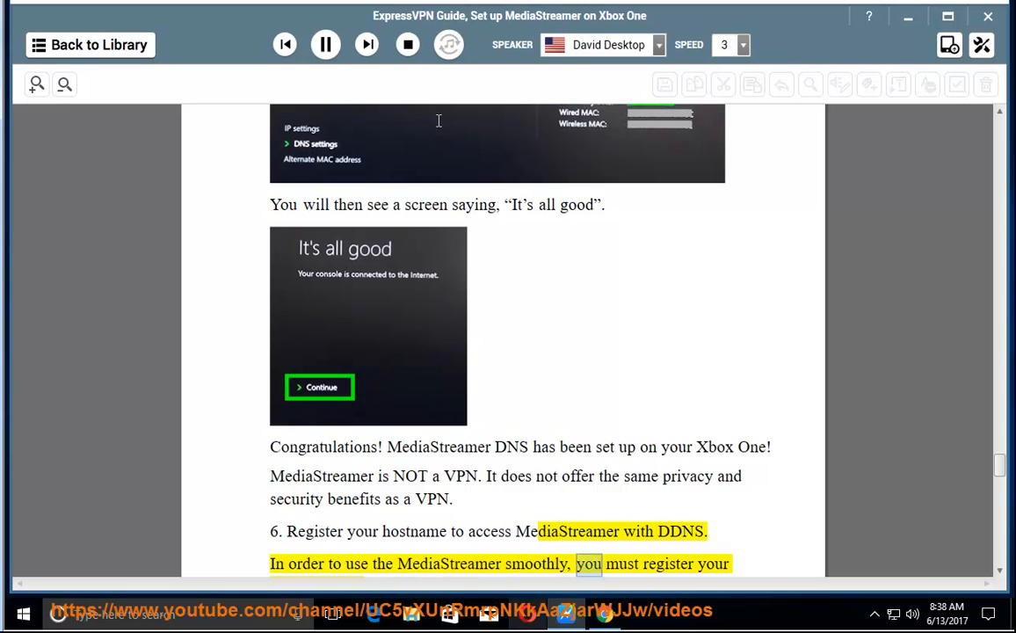
# - Scroll through step 6's ExpressVPN sign-in, DNS Settings and Save Hostname sentences as they are read
pyautogui.scroll(-3)
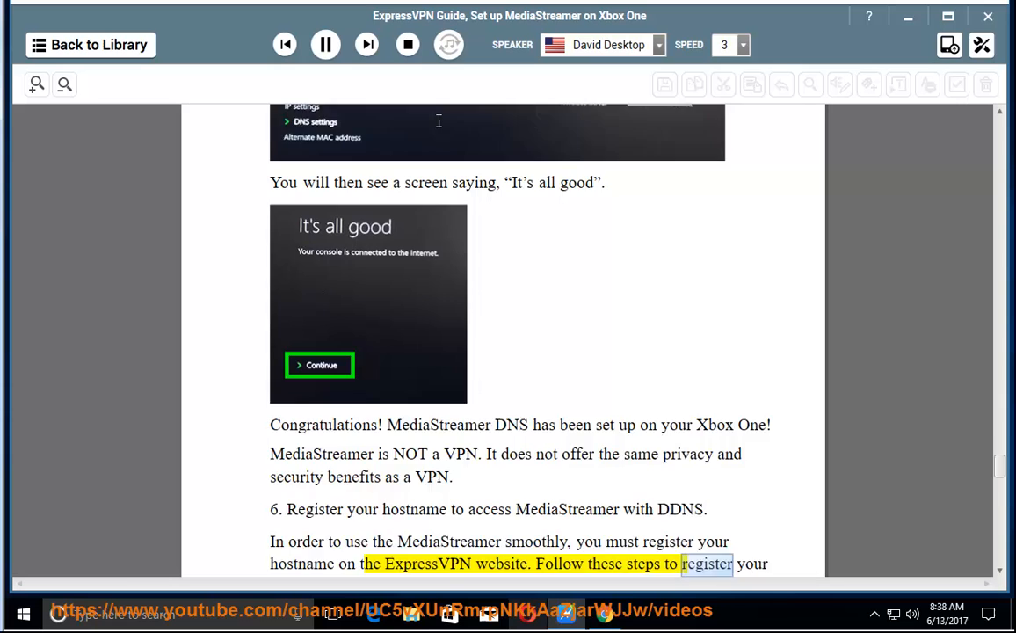
pyautogui.scroll(-3)
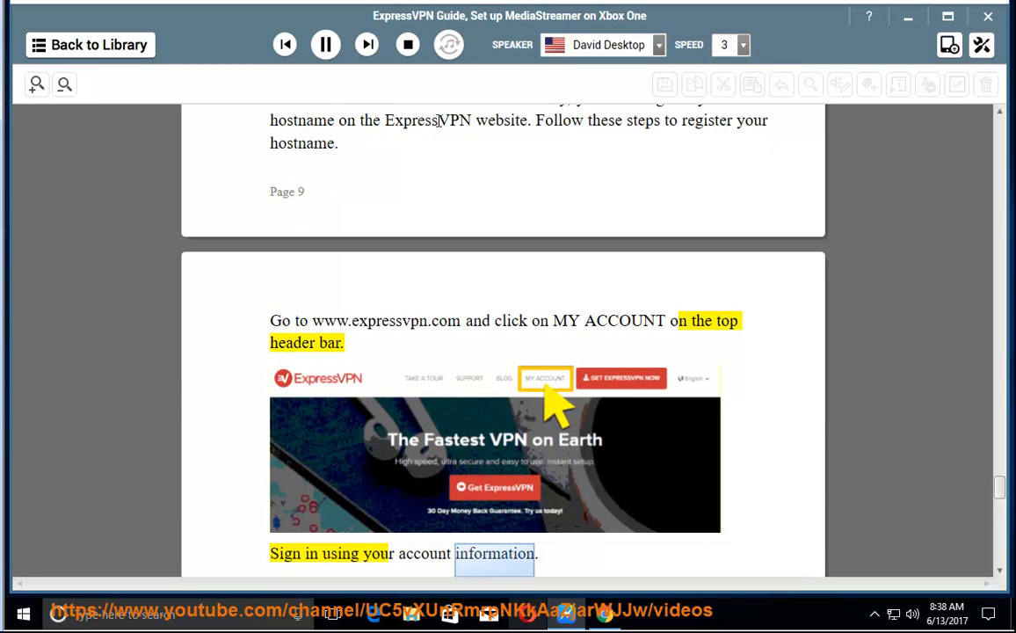
pyautogui.scroll(-3)
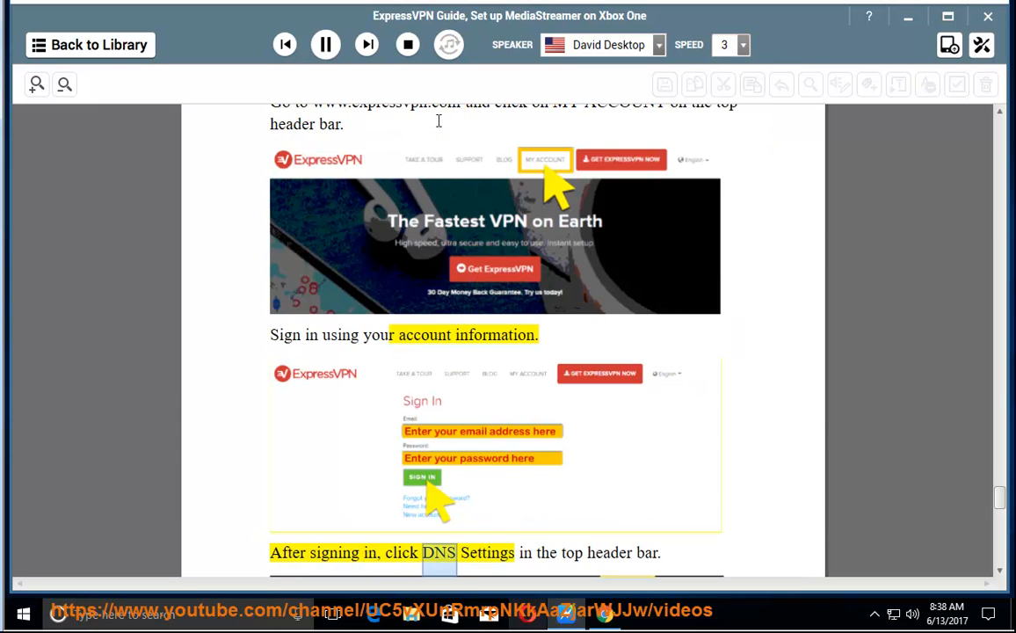
pyautogui.scroll(-3)
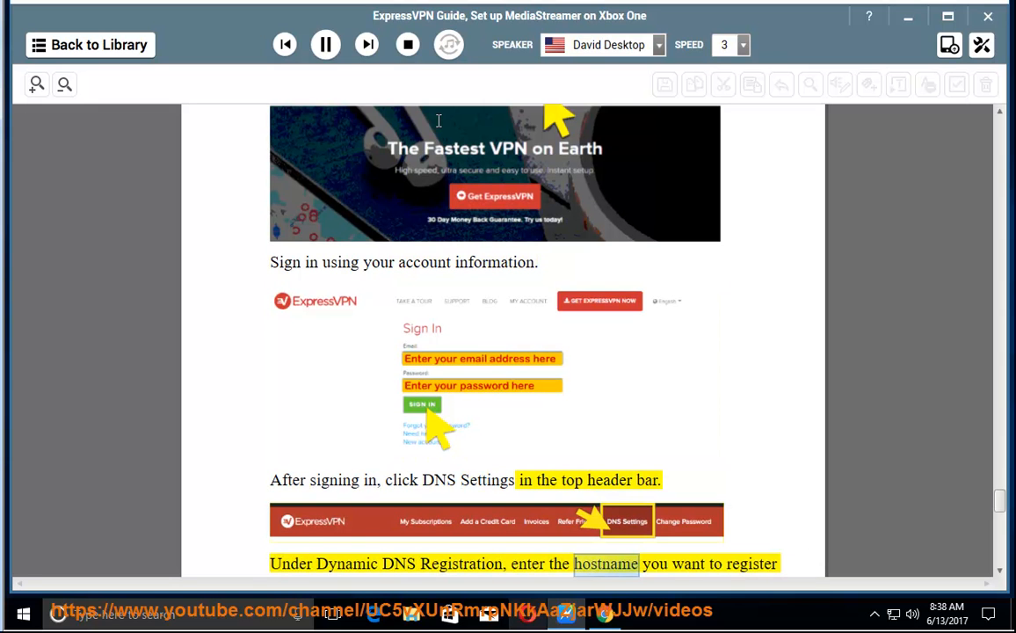
pyautogui.scroll(-3)
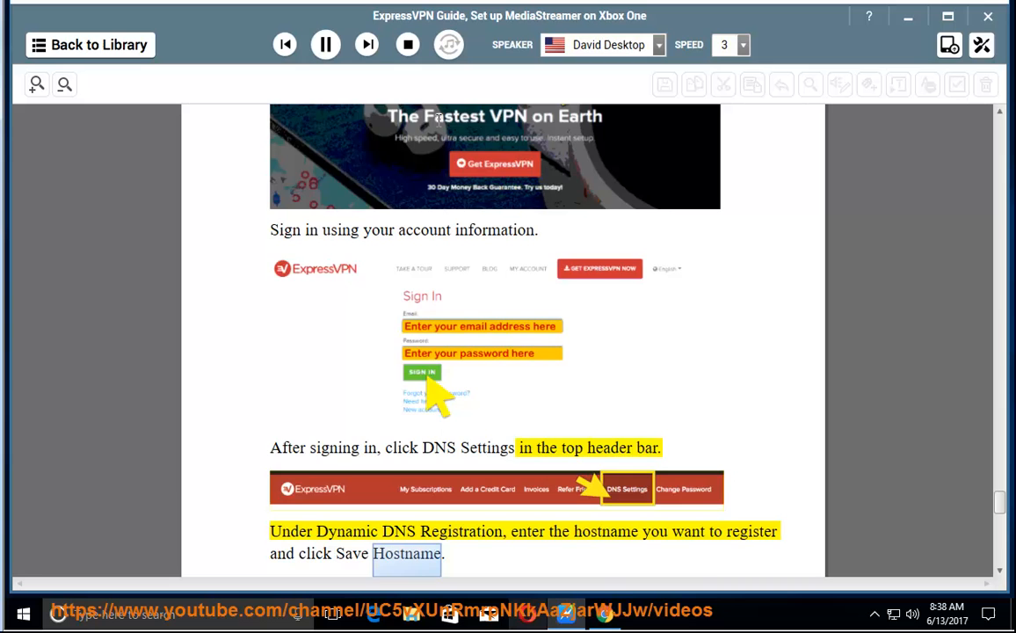
pyautogui.scroll(-3)
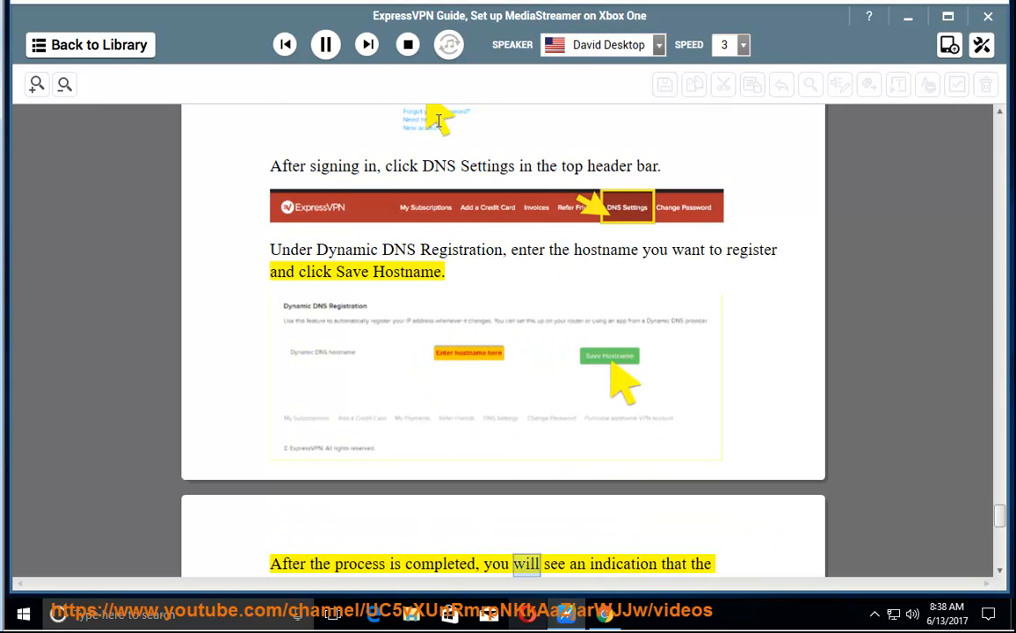